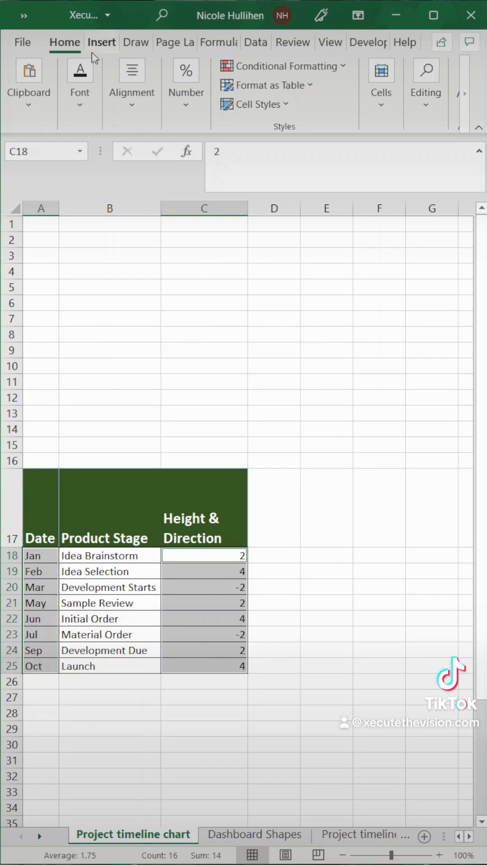
Step: Insert a Clustered Column chart of the monthly Height & Direction values
left_click(101, 42)
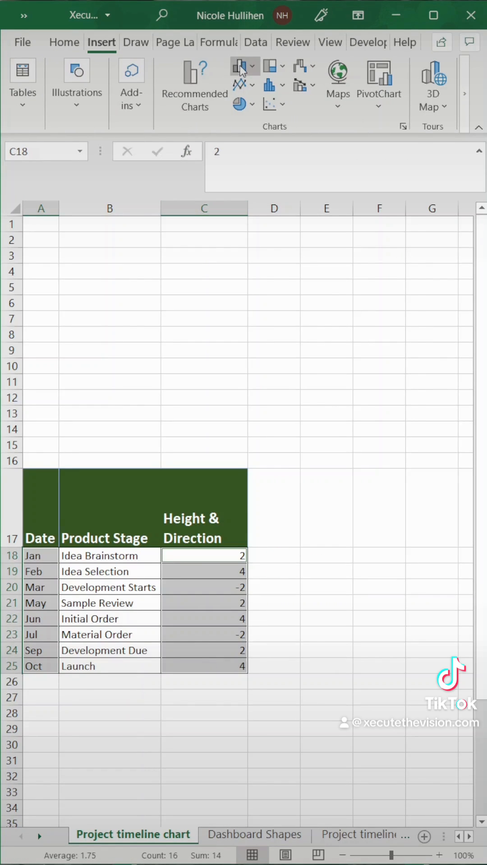
left_click(238, 65)
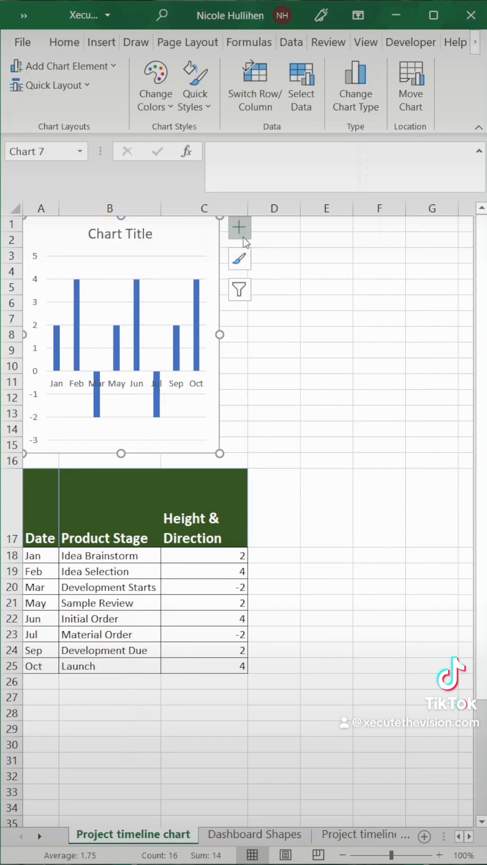
Step: Label each column with product stage names from cells B18:B25 instead of numeric values
left_click(239, 227)
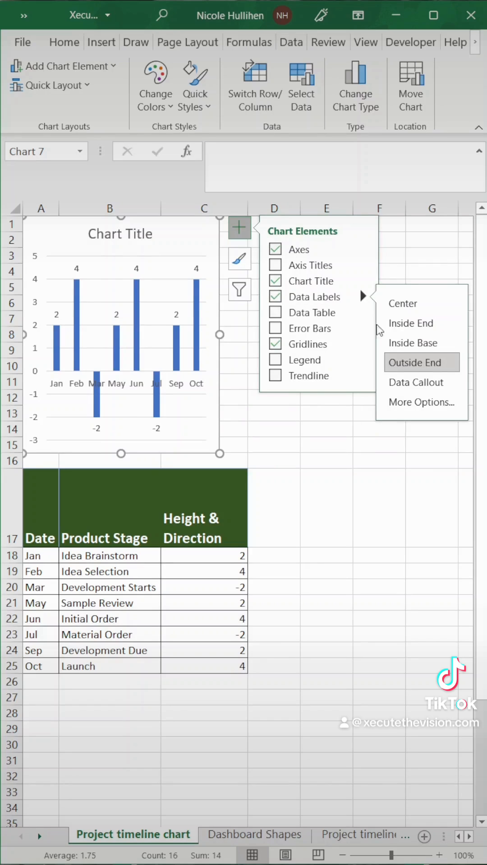
left_click(421, 401)
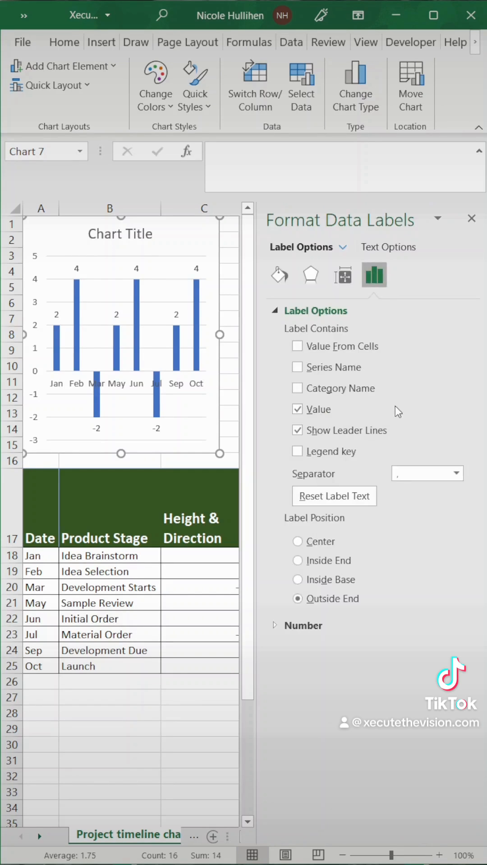
left_click(297, 410)
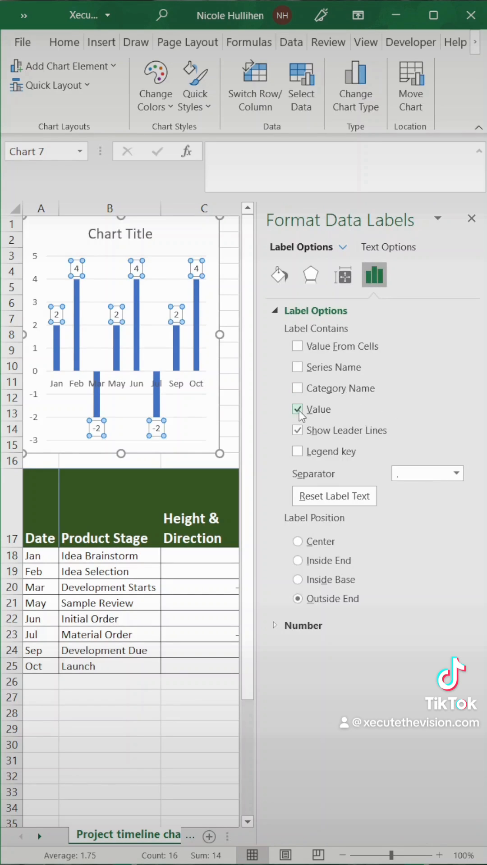
left_click(297, 346)
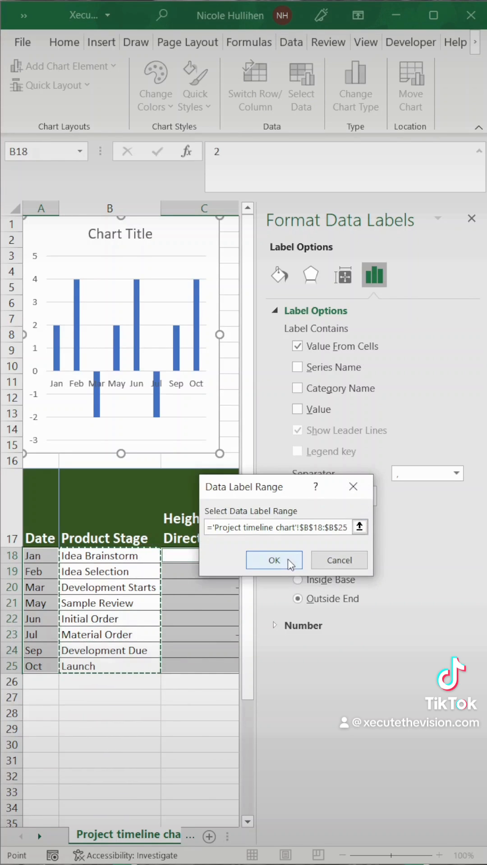
left_click(274, 560)
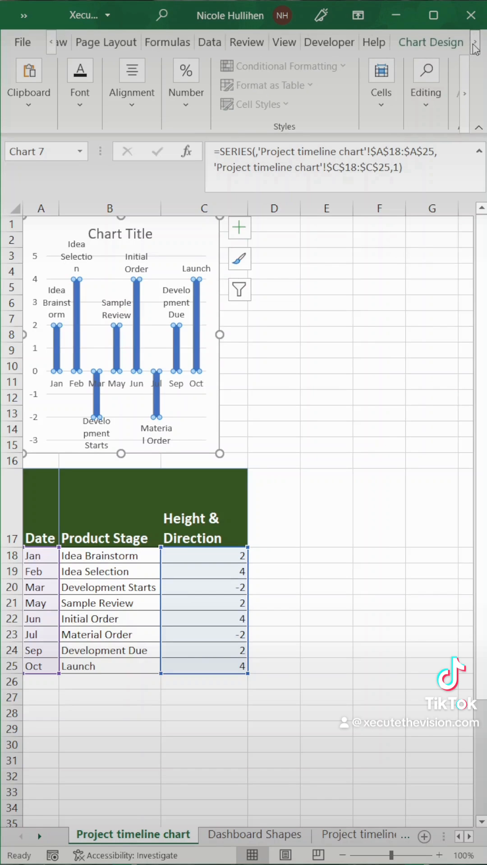
Step: Set the column series' shape fill to No Fill
left_click(442, 42)
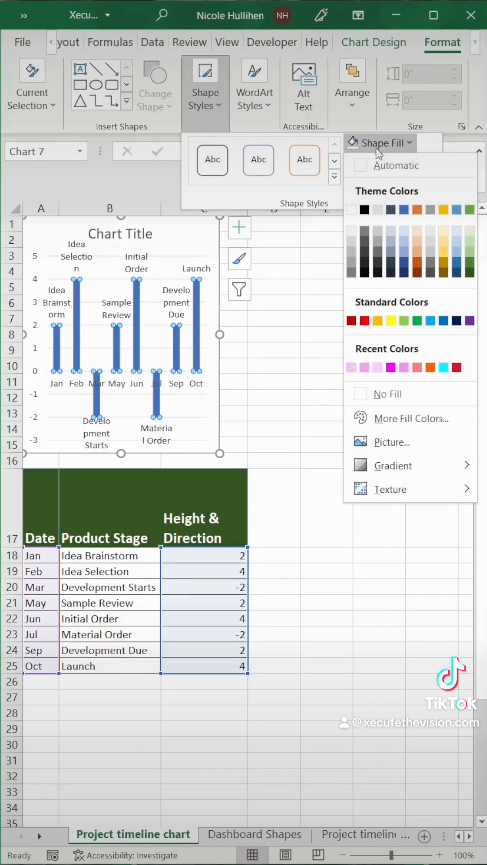
left_click(388, 394)
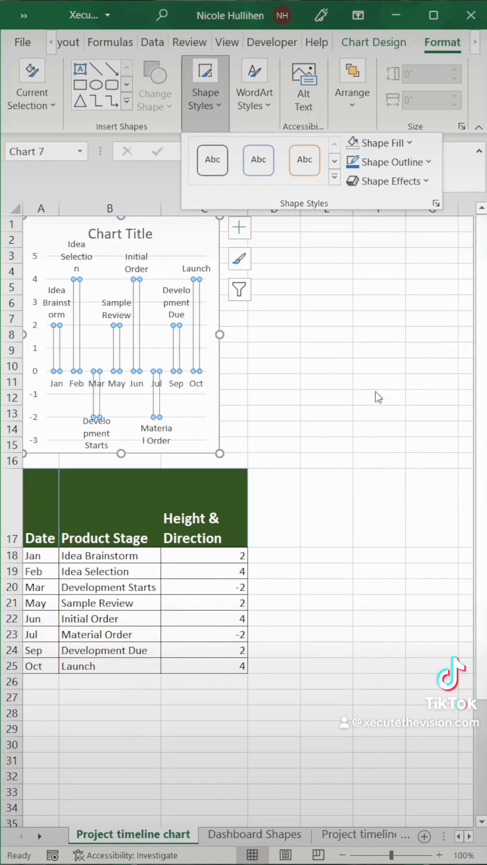
left_click(239, 227)
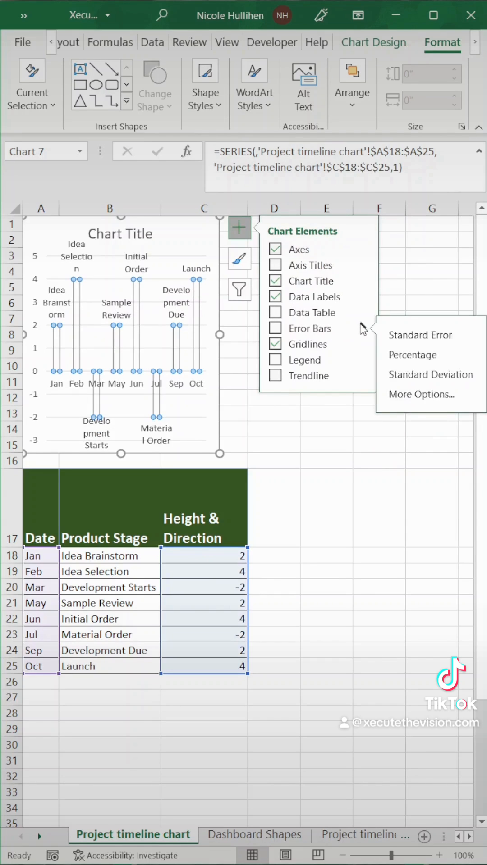
Step: Add Minus-direction, No Cap error bars at 100% to draw stems down to the axis
left_click(421, 394)
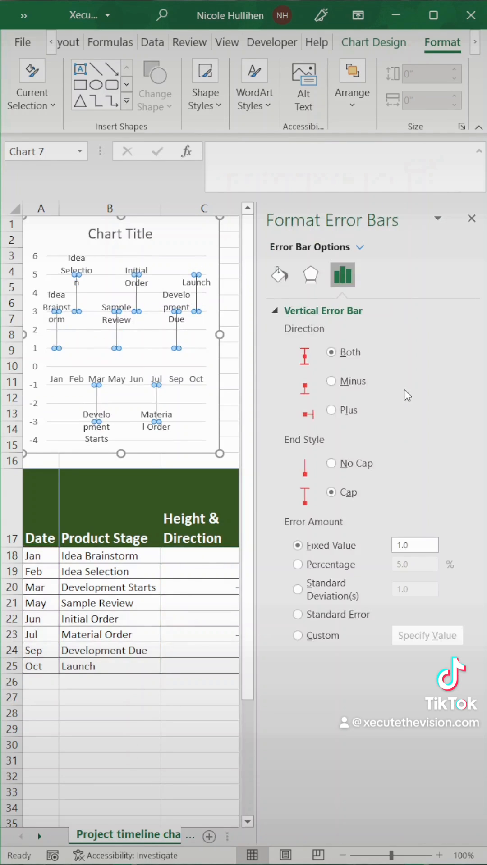
left_click(330, 381)
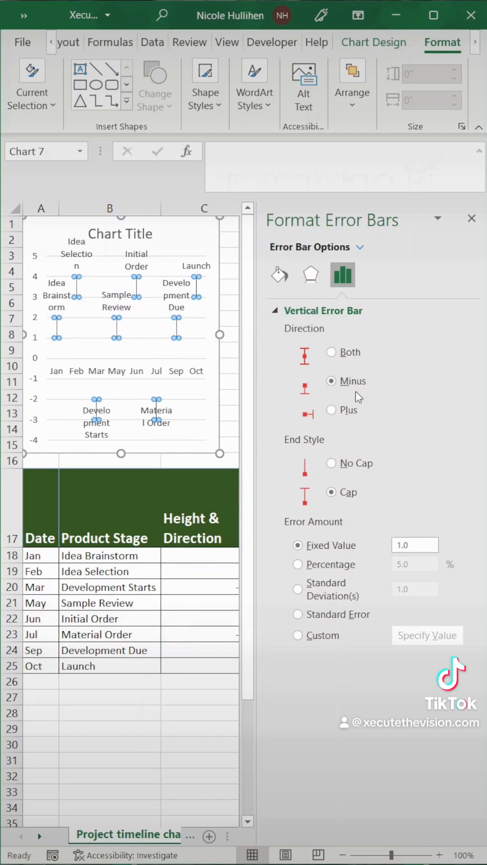
left_click(330, 463)
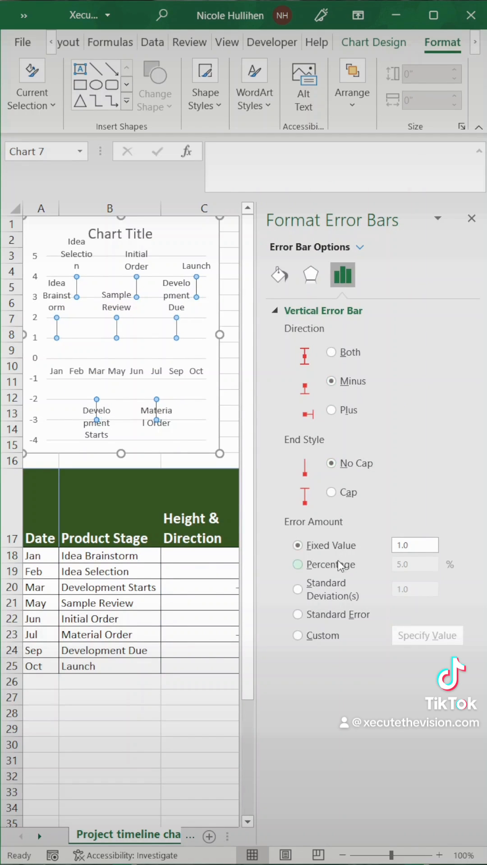
left_click(298, 564)
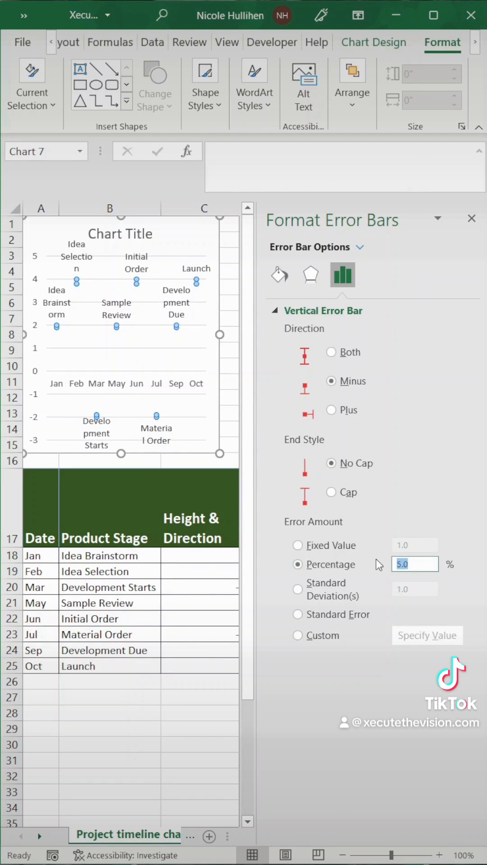
type("100")
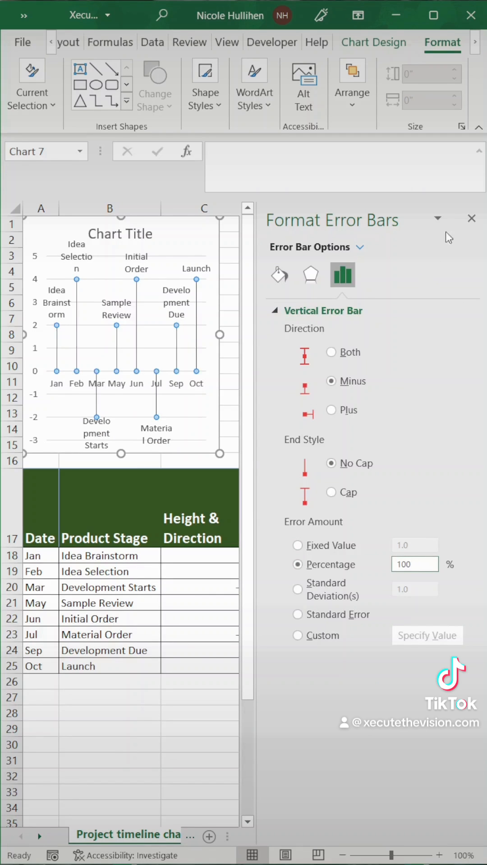
left_click(471, 219)
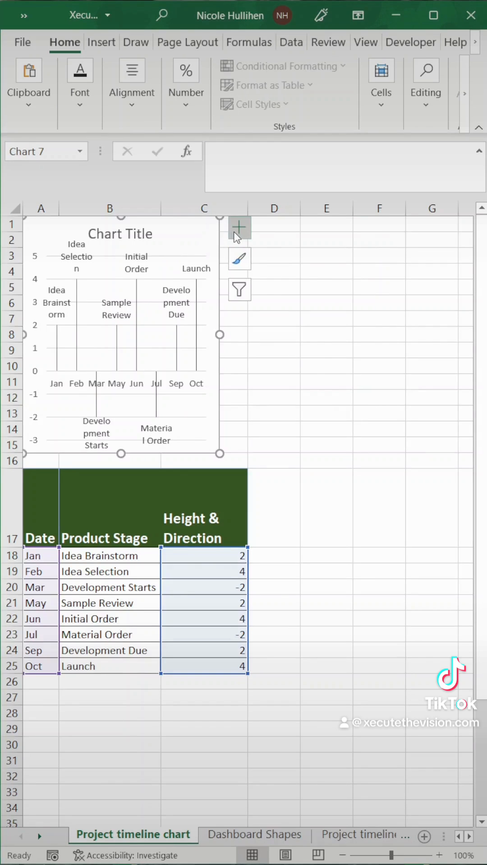
Step: Turn off the gridlines and the primary vertical axis, leaving only the month axis
left_click(239, 228)
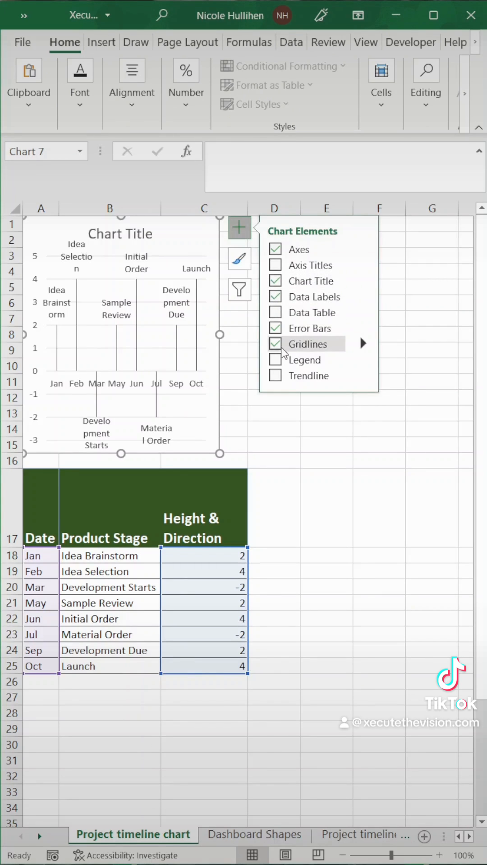
left_click(275, 344)
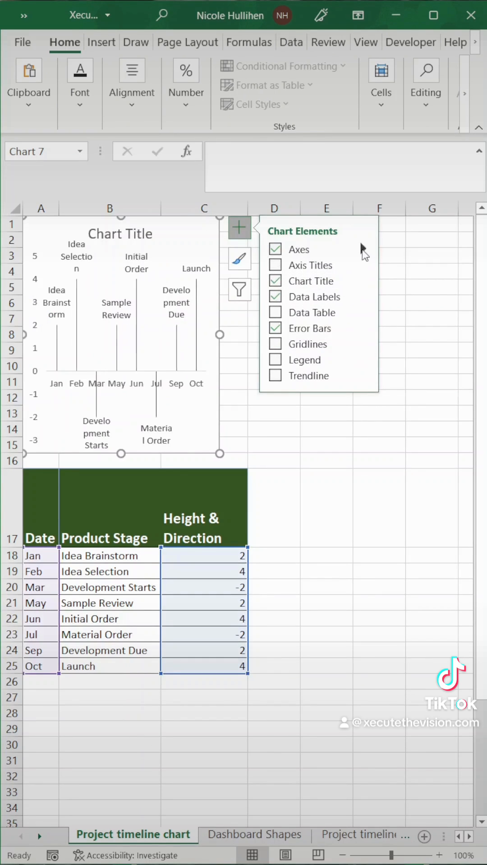
left_click(221, 335)
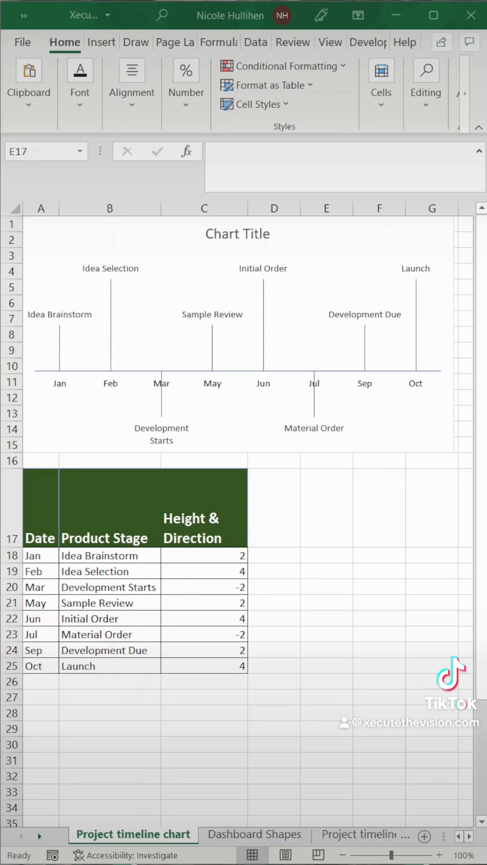
left_click(238, 304)
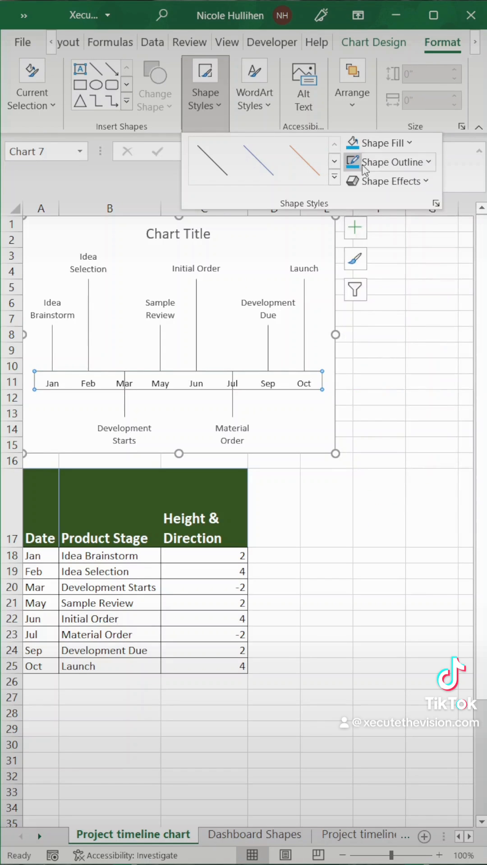
Step: Outline the month axis as a thick blue line and colour the error-bar stems blue
left_click(388, 162)
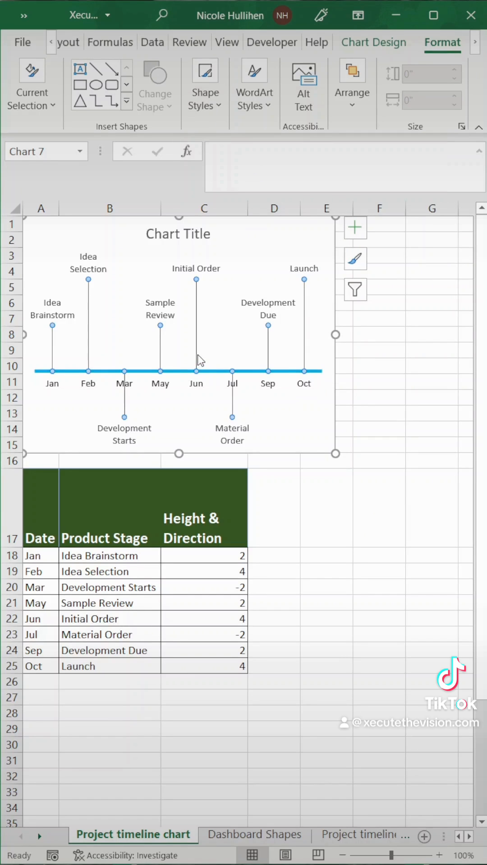
left_click(389, 161)
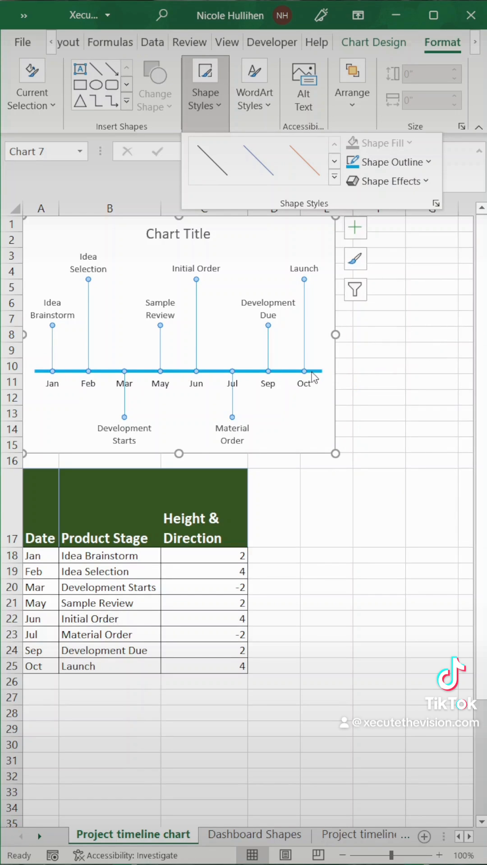
double_click(177, 373)
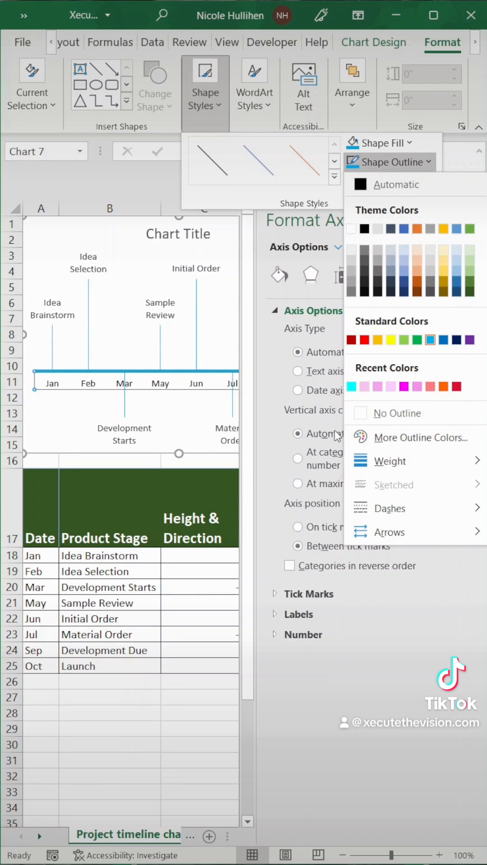
left_click(389, 161)
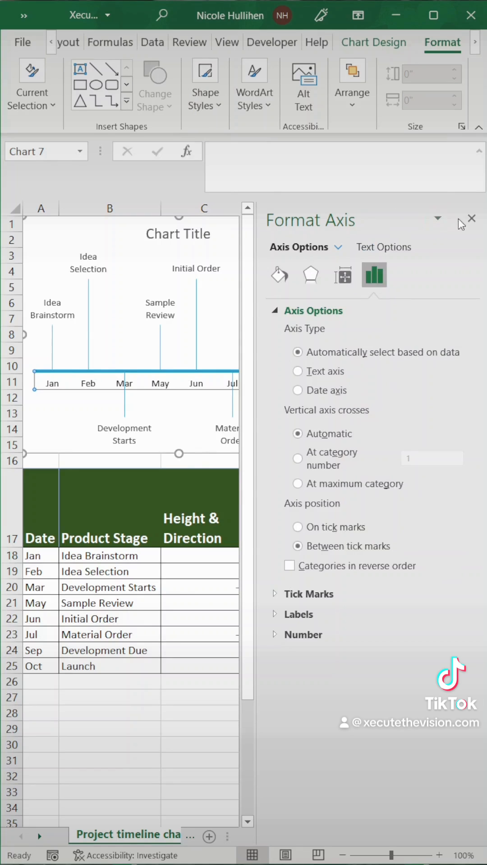
left_click(178, 234)
type("Dev T")
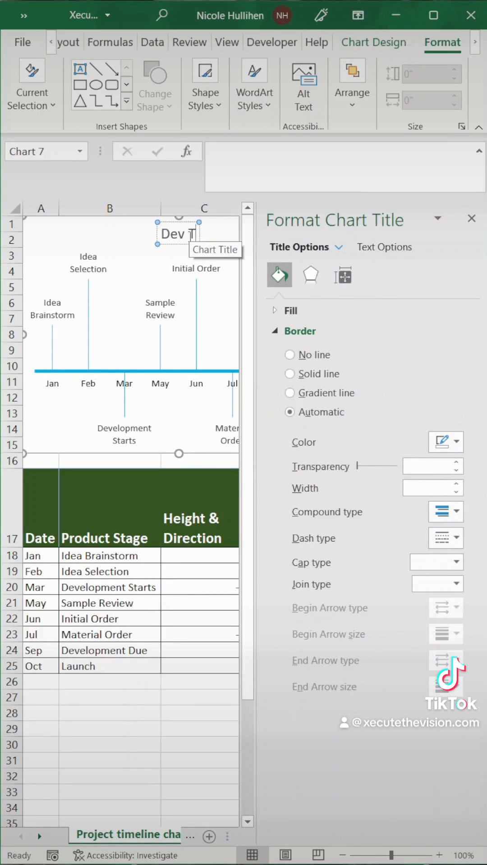
Step: Finish typing the chart title so it reads 'Dev Timeline'
type("imeline")
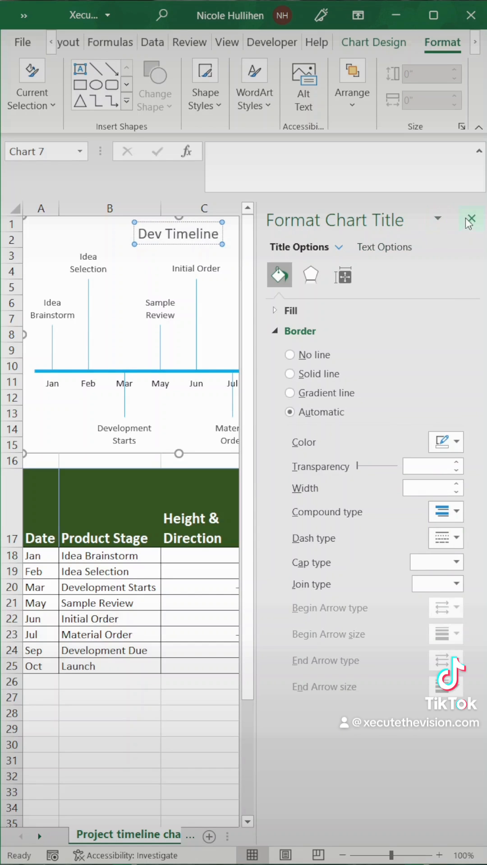